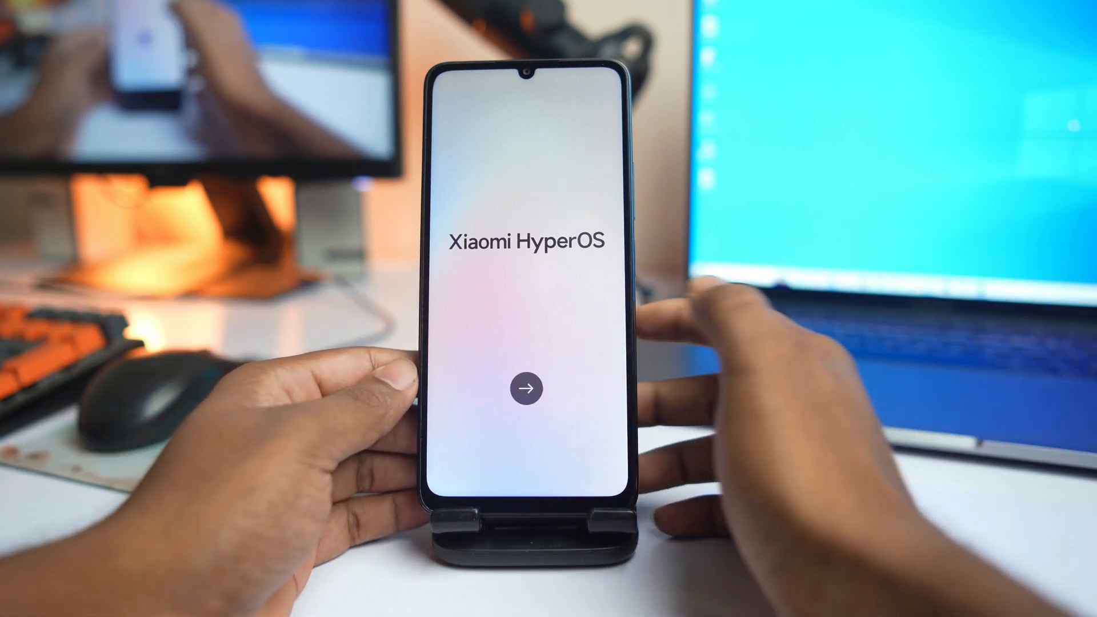
# - Start setup with English (United States), Bangladesh as region, and accept the terms and conditions
pyautogui.click(526, 387)
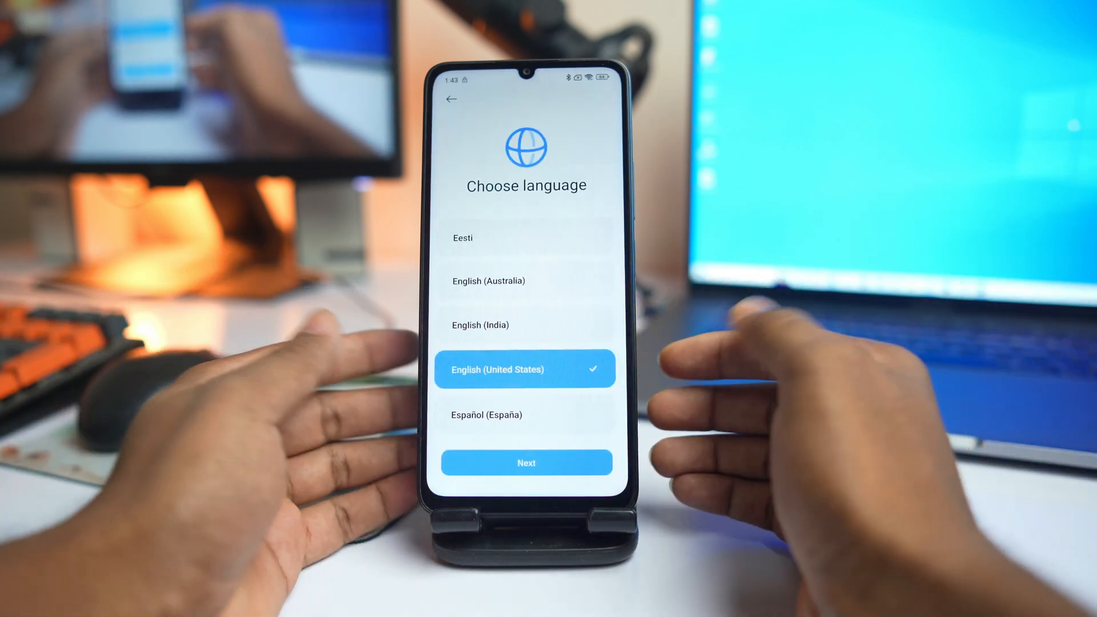
pyautogui.click(525, 462)
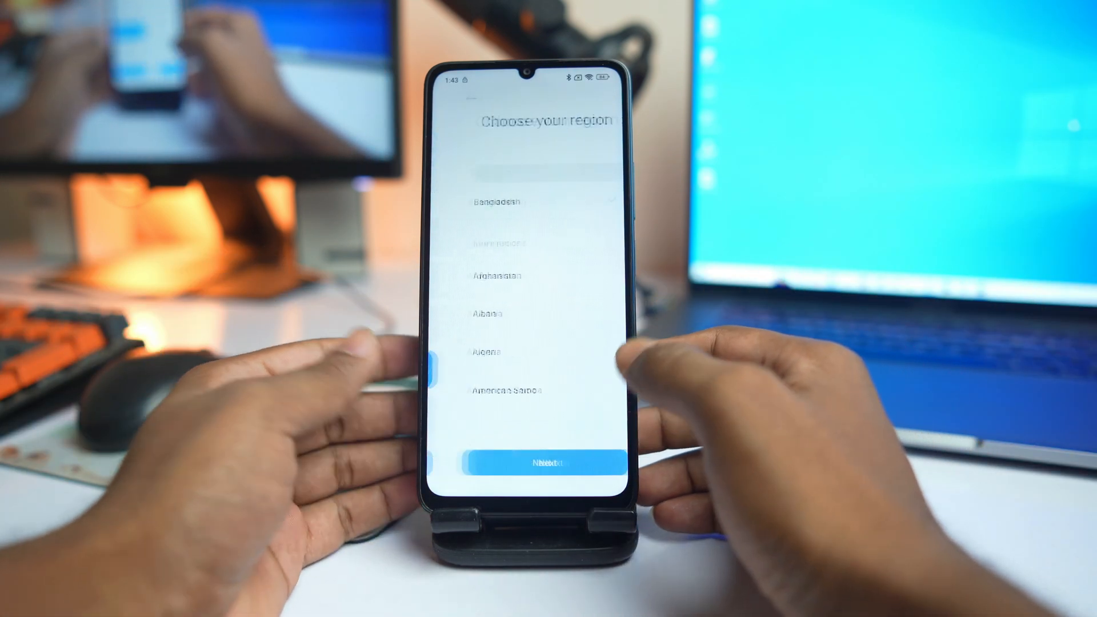
pyautogui.click(528, 462)
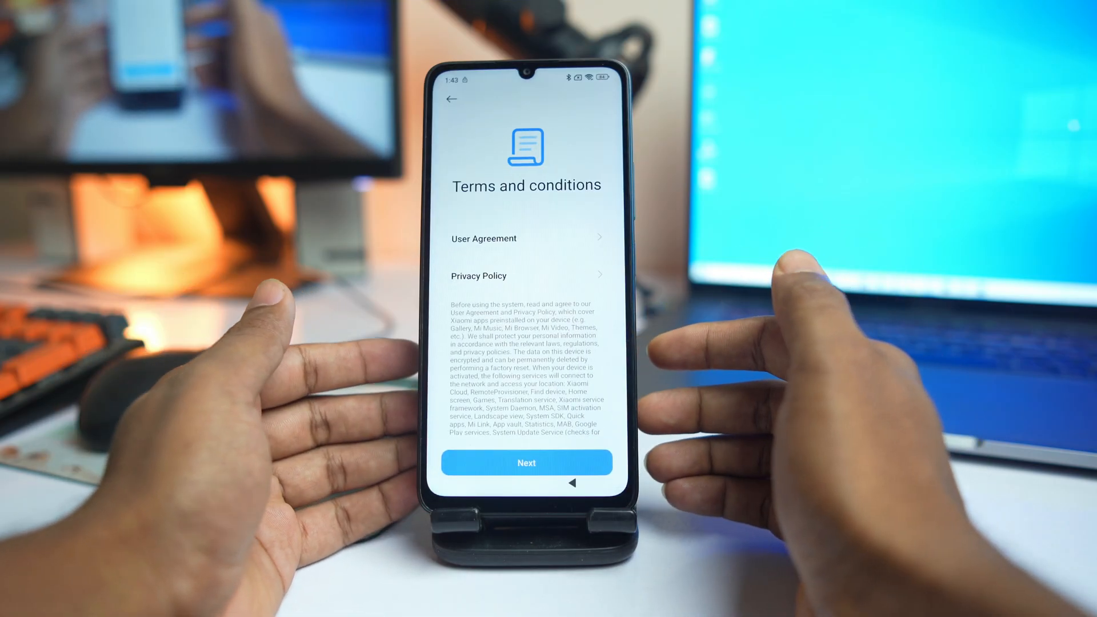
pyautogui.click(526, 463)
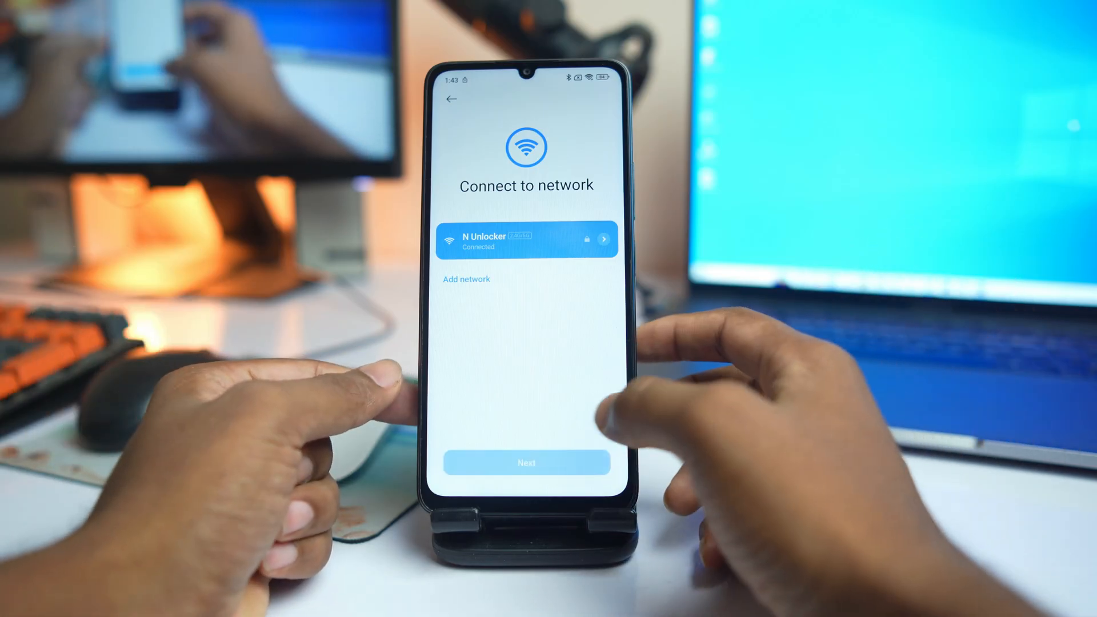
# - Continue from the connected Wi-Fi, back out of Verify your account, and proceed to Set up using another device
pyautogui.click(526, 463)
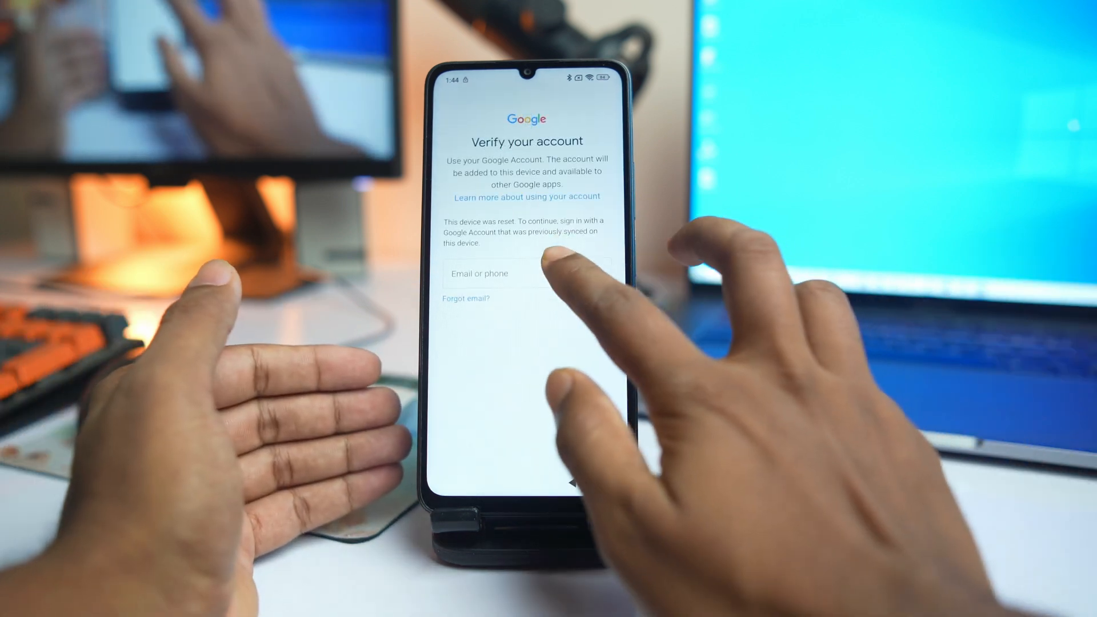
pyautogui.click(526, 273)
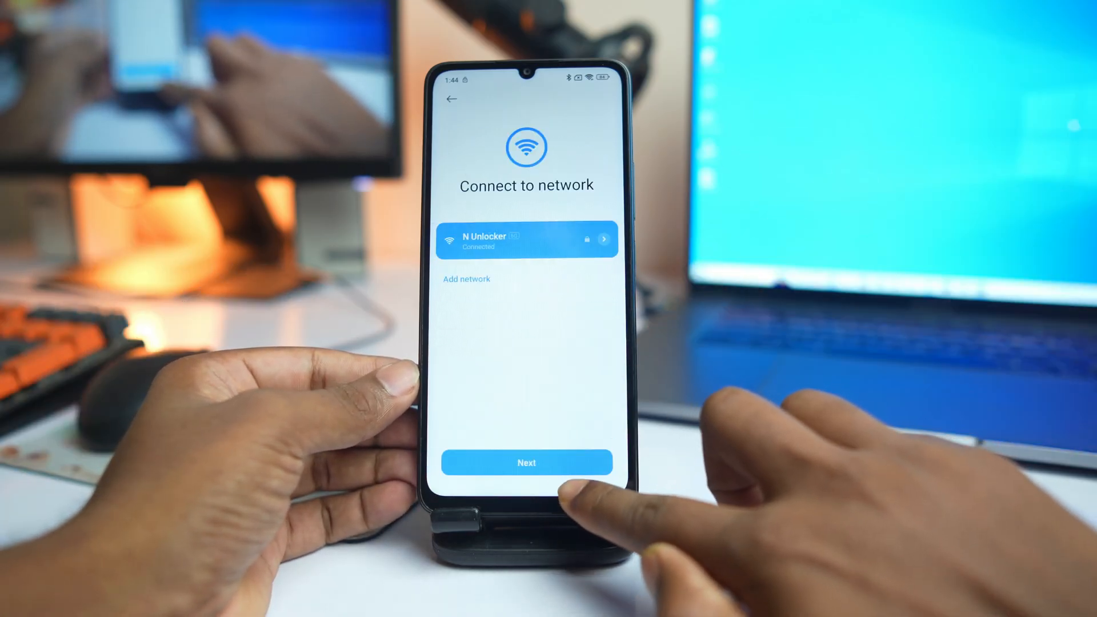
pyautogui.click(526, 463)
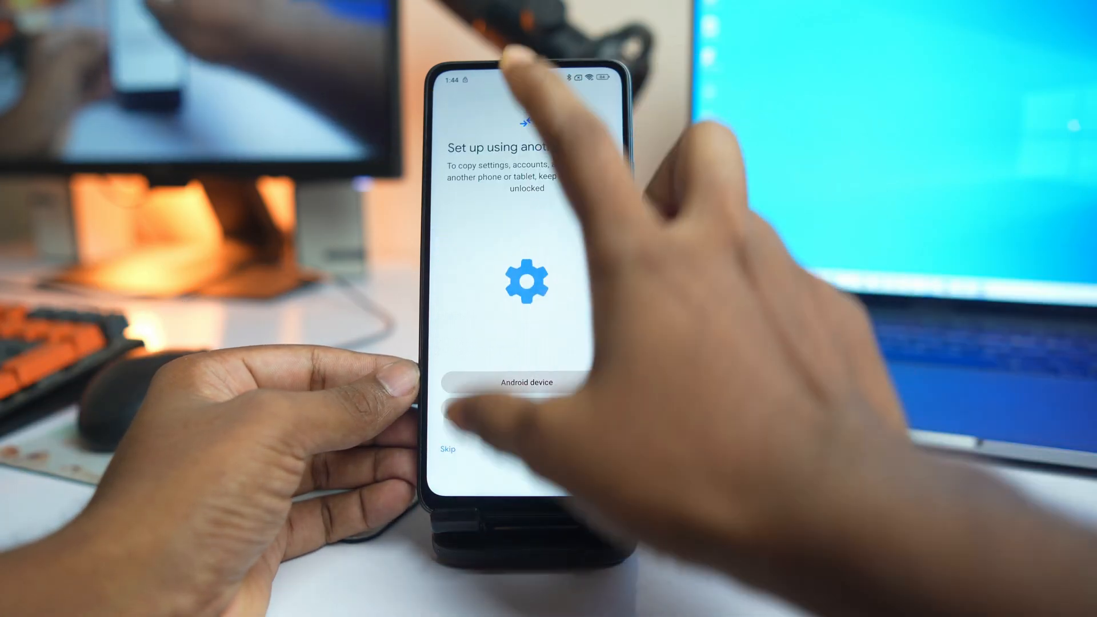